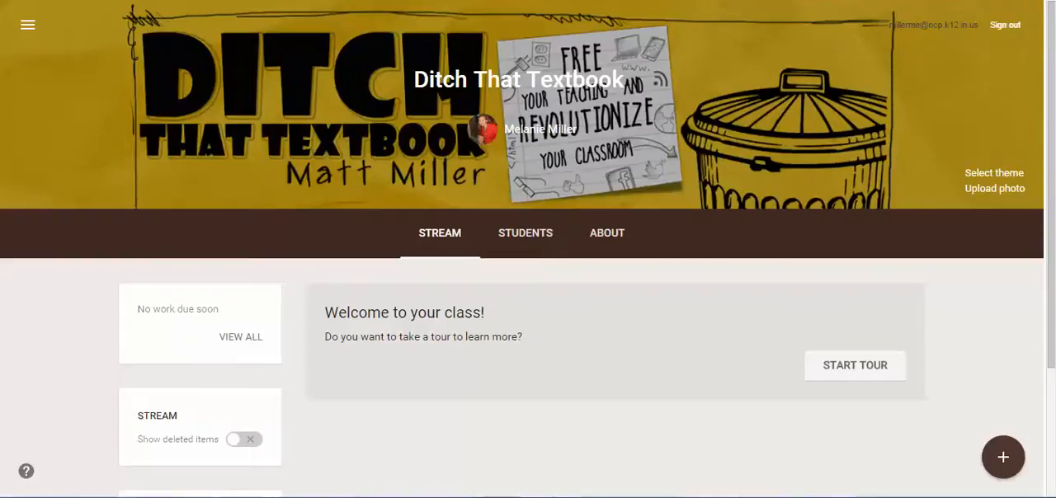
pyautogui.moveTo(412, 93)
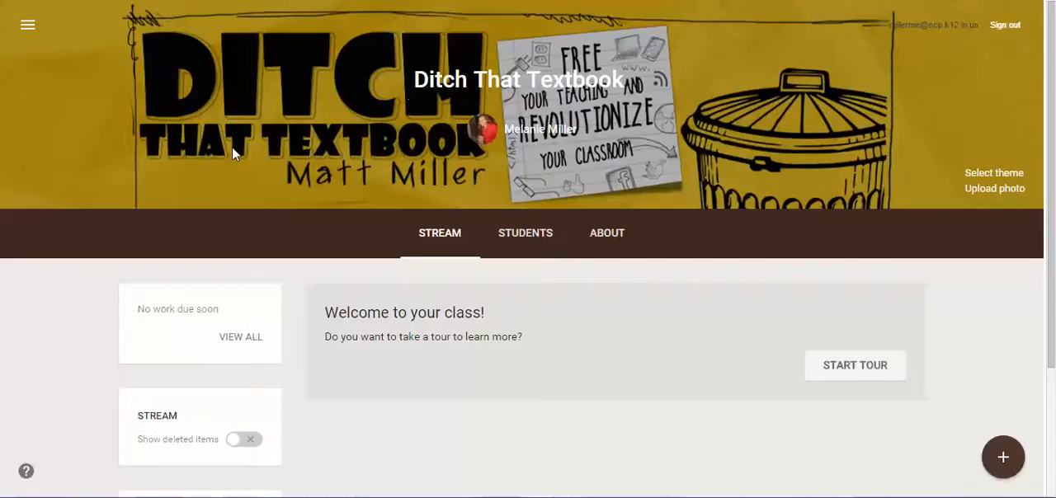
# Leave Ditch That Textbook for the Classes overview and show the Join/Create class options.
pyautogui.click(27, 25)
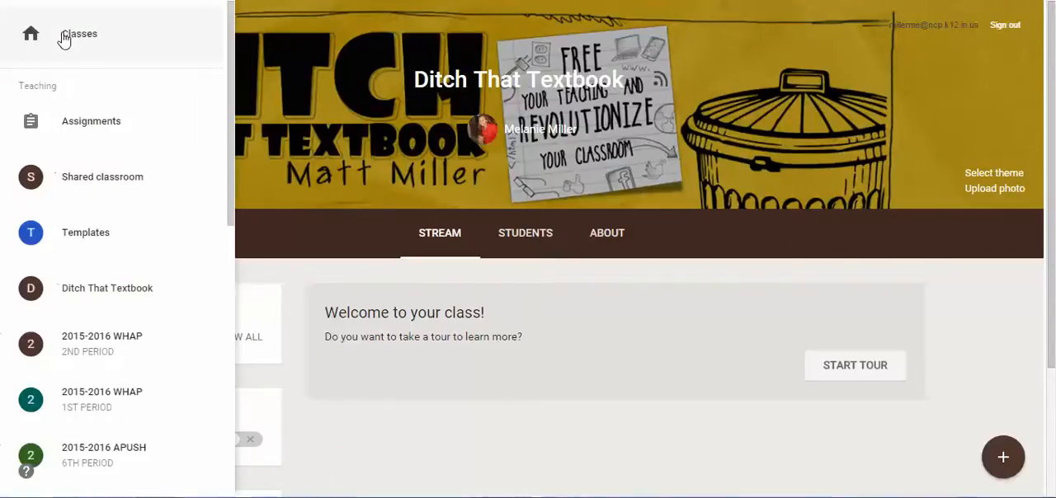
pyautogui.click(83, 34)
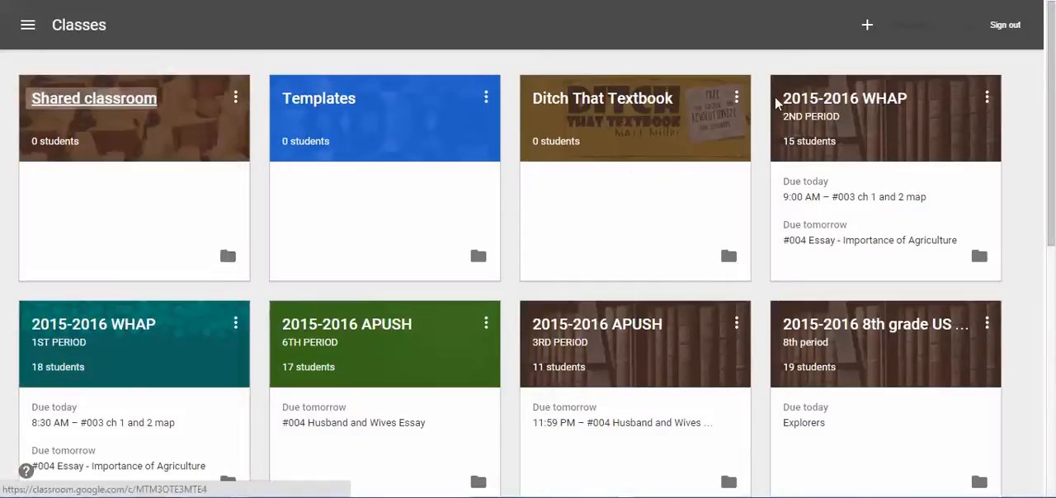
pyautogui.click(865, 25)
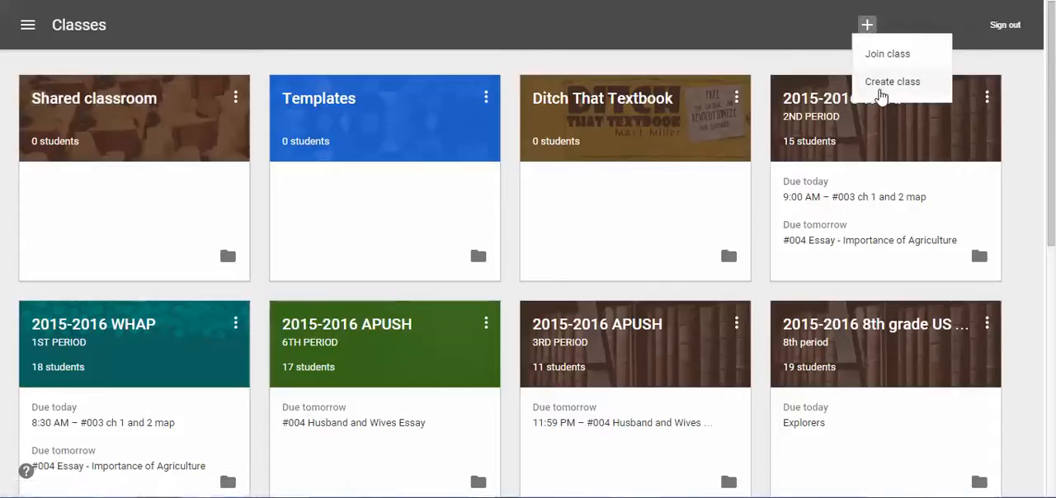
pyautogui.moveTo(607, 31)
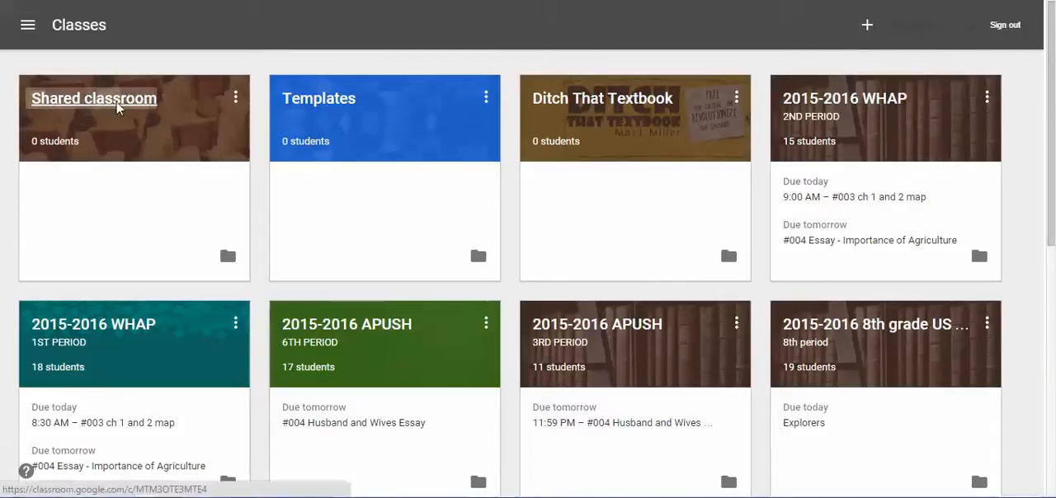
# Open Shared classroom, view its class code 3rcojw under Students, then review the About details.
pyautogui.click(94, 98)
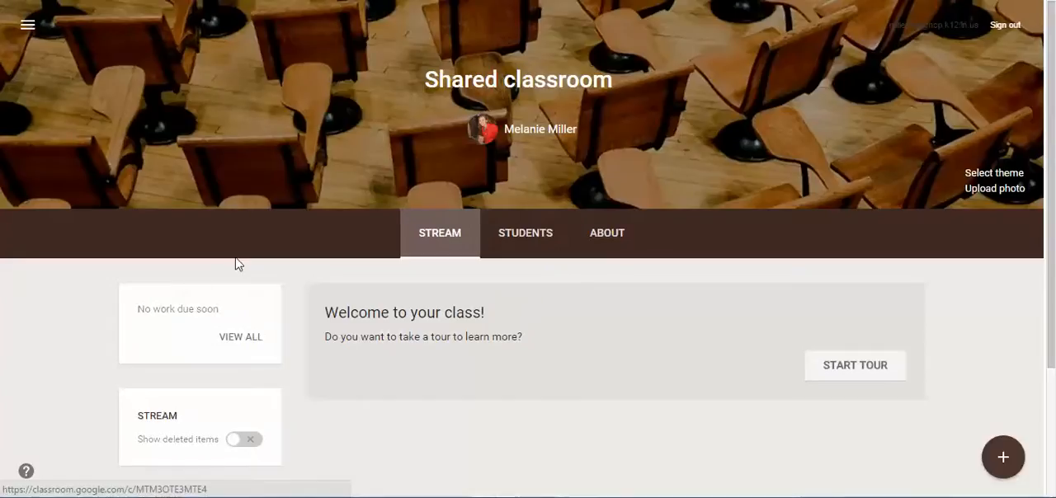
pyautogui.moveTo(495, 206)
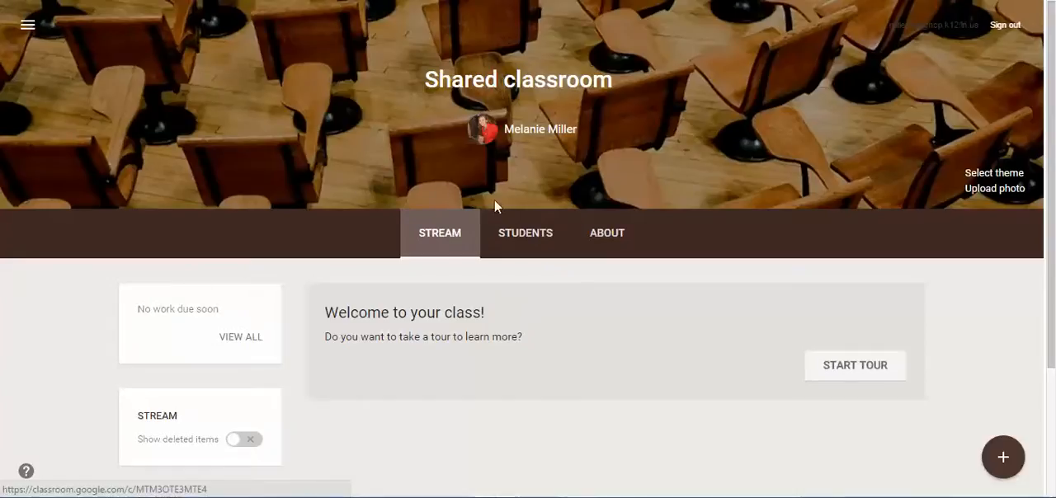
pyautogui.click(525, 233)
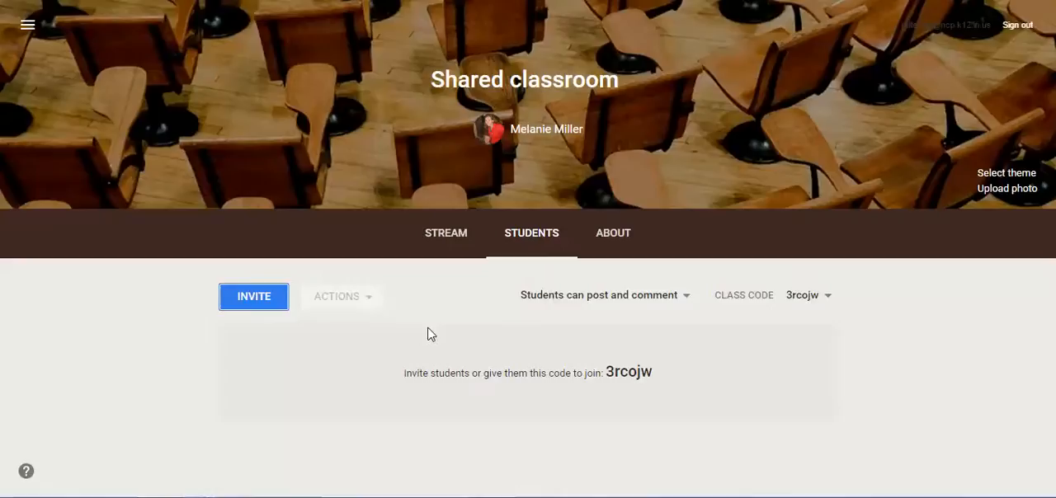
pyautogui.moveTo(543, 299)
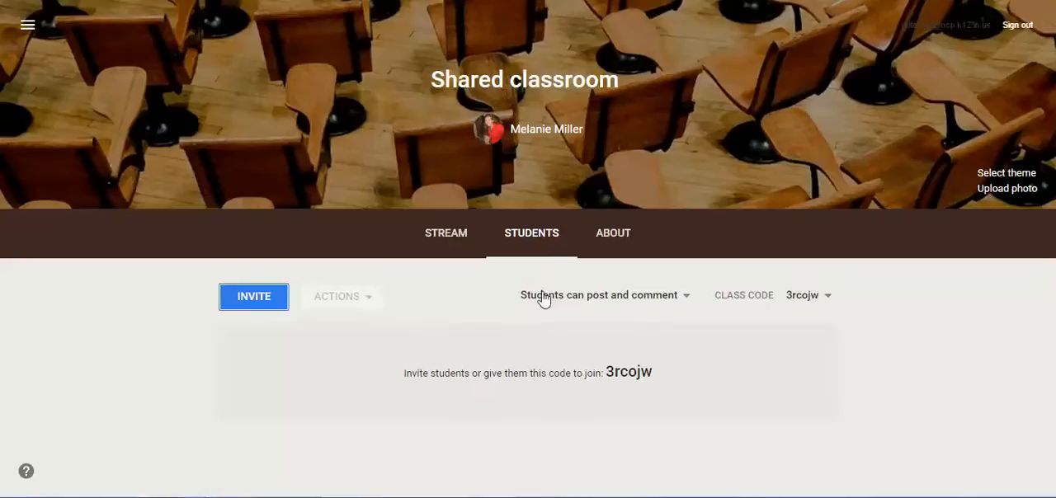
pyautogui.moveTo(509, 374)
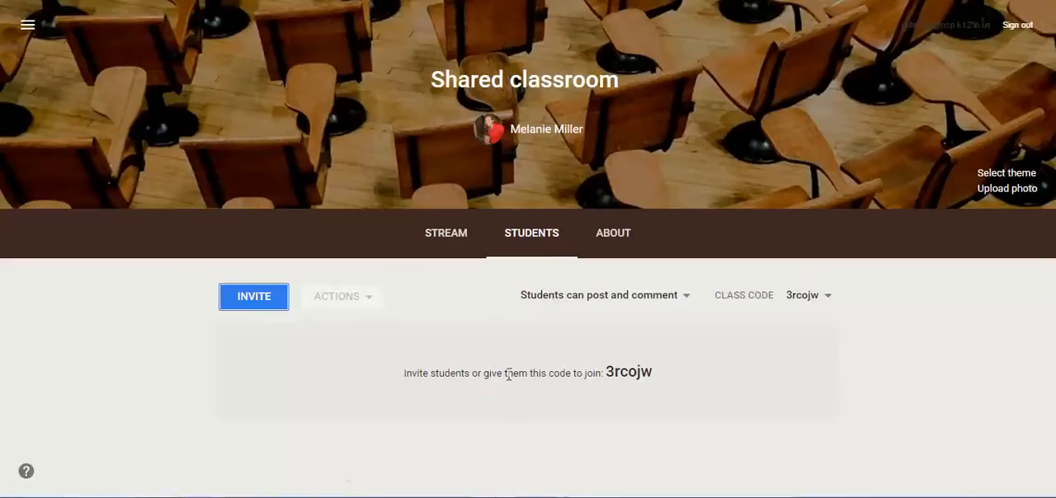
pyautogui.moveTo(621, 372)
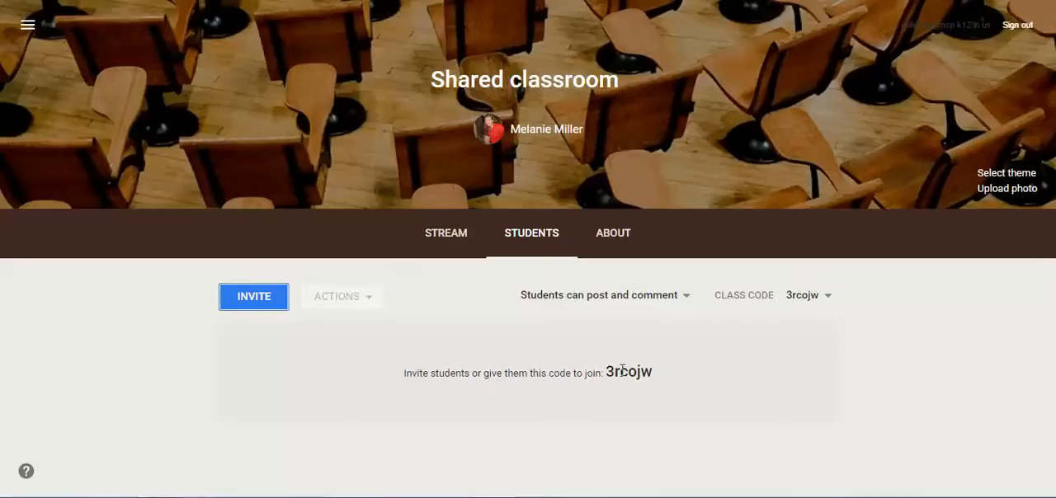
pyautogui.click(612, 233)
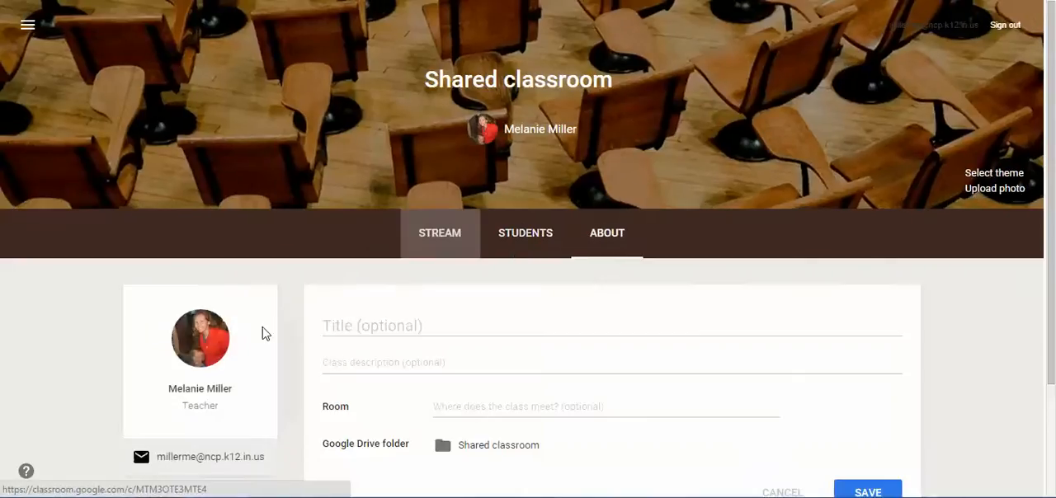
pyautogui.scroll(-3)
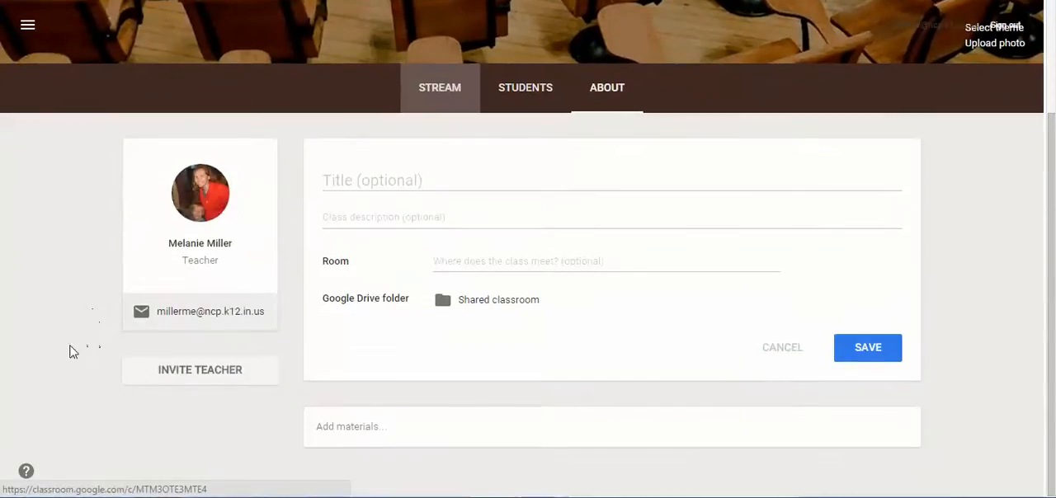
pyautogui.moveTo(211, 382)
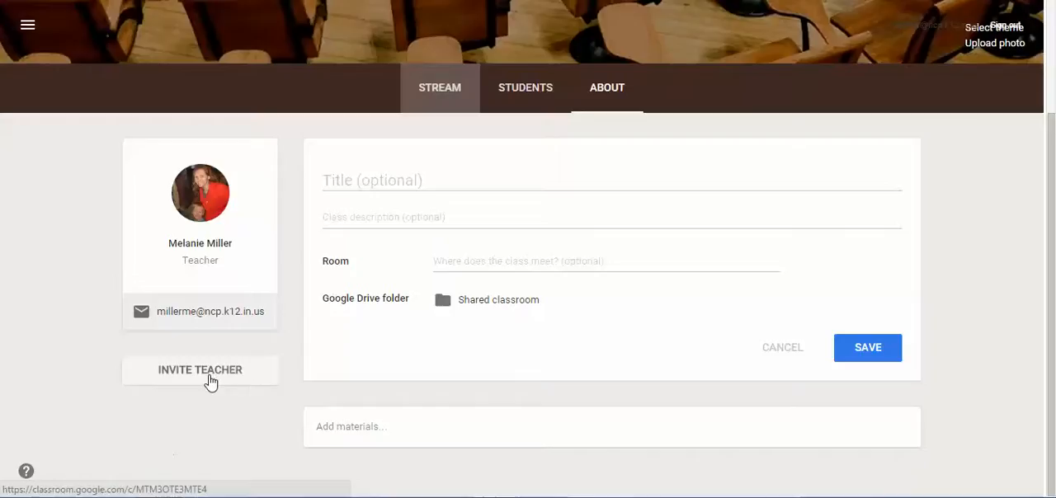
# View the Invite teacher dialog's Turkey Run High School Teachers group, cancel, and return to Stream.
pyautogui.click(199, 371)
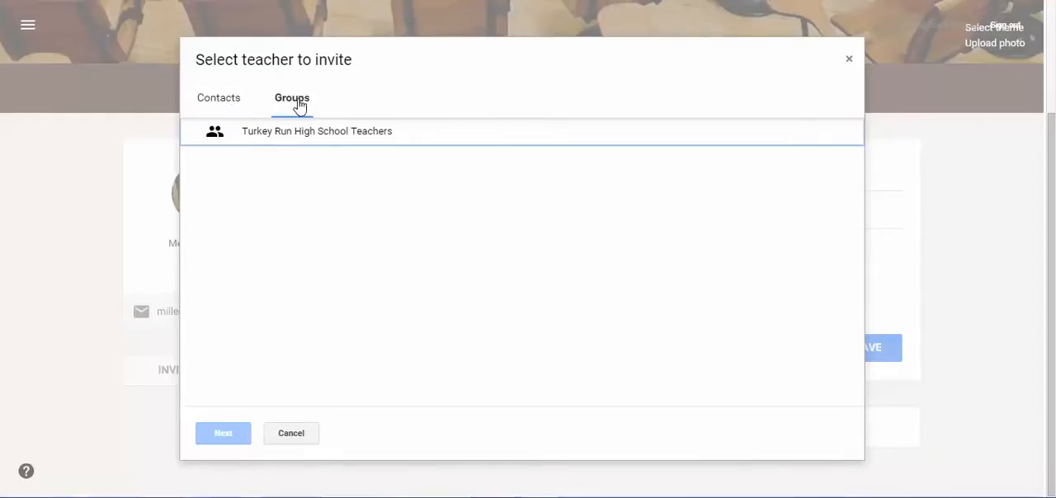
pyautogui.moveTo(294, 445)
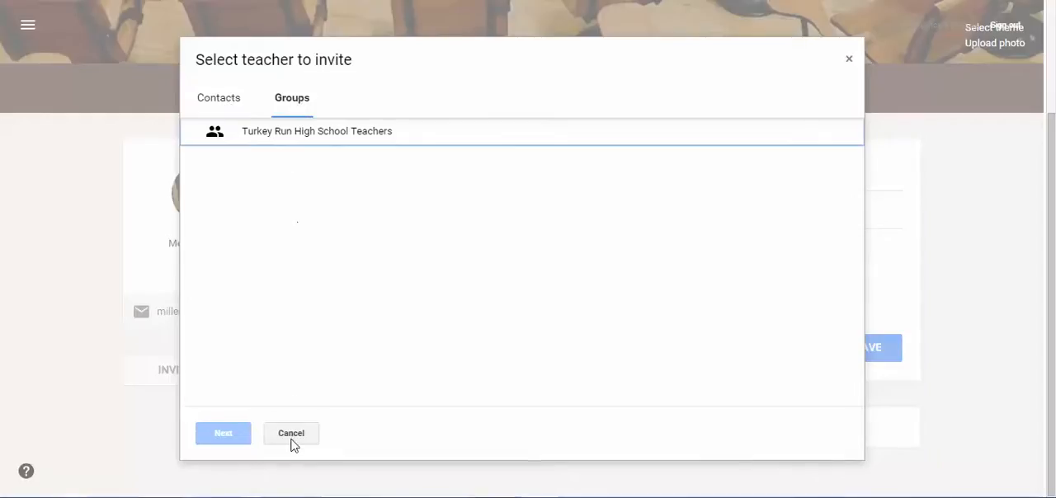
pyautogui.click(290, 433)
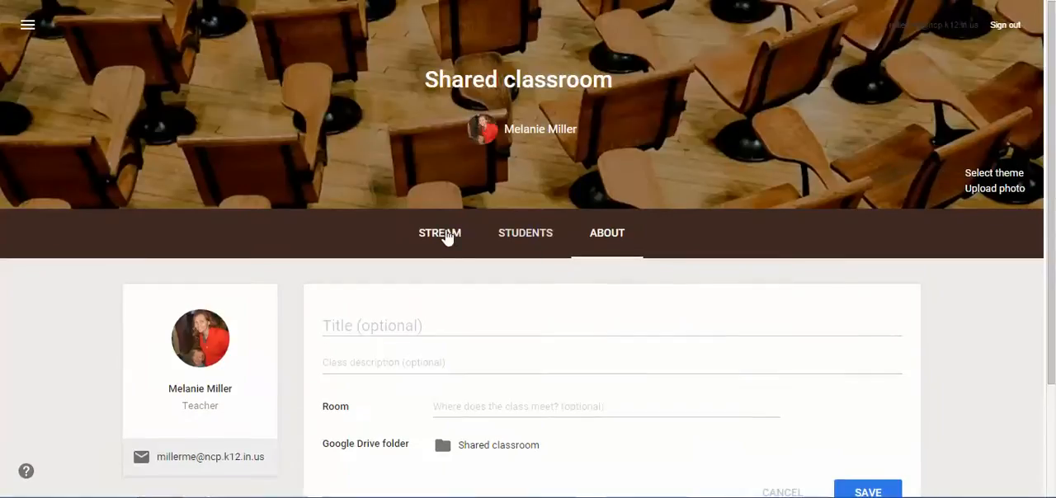
pyautogui.click(439, 233)
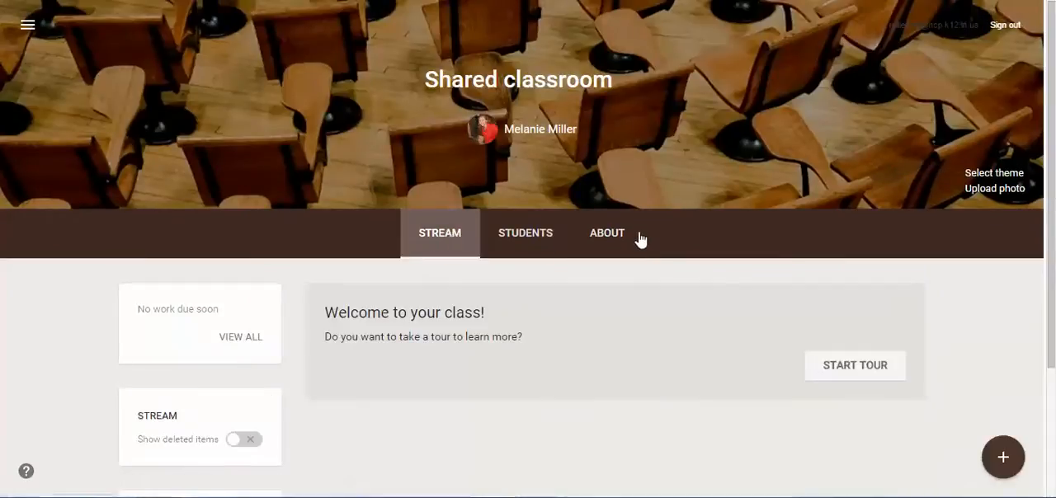